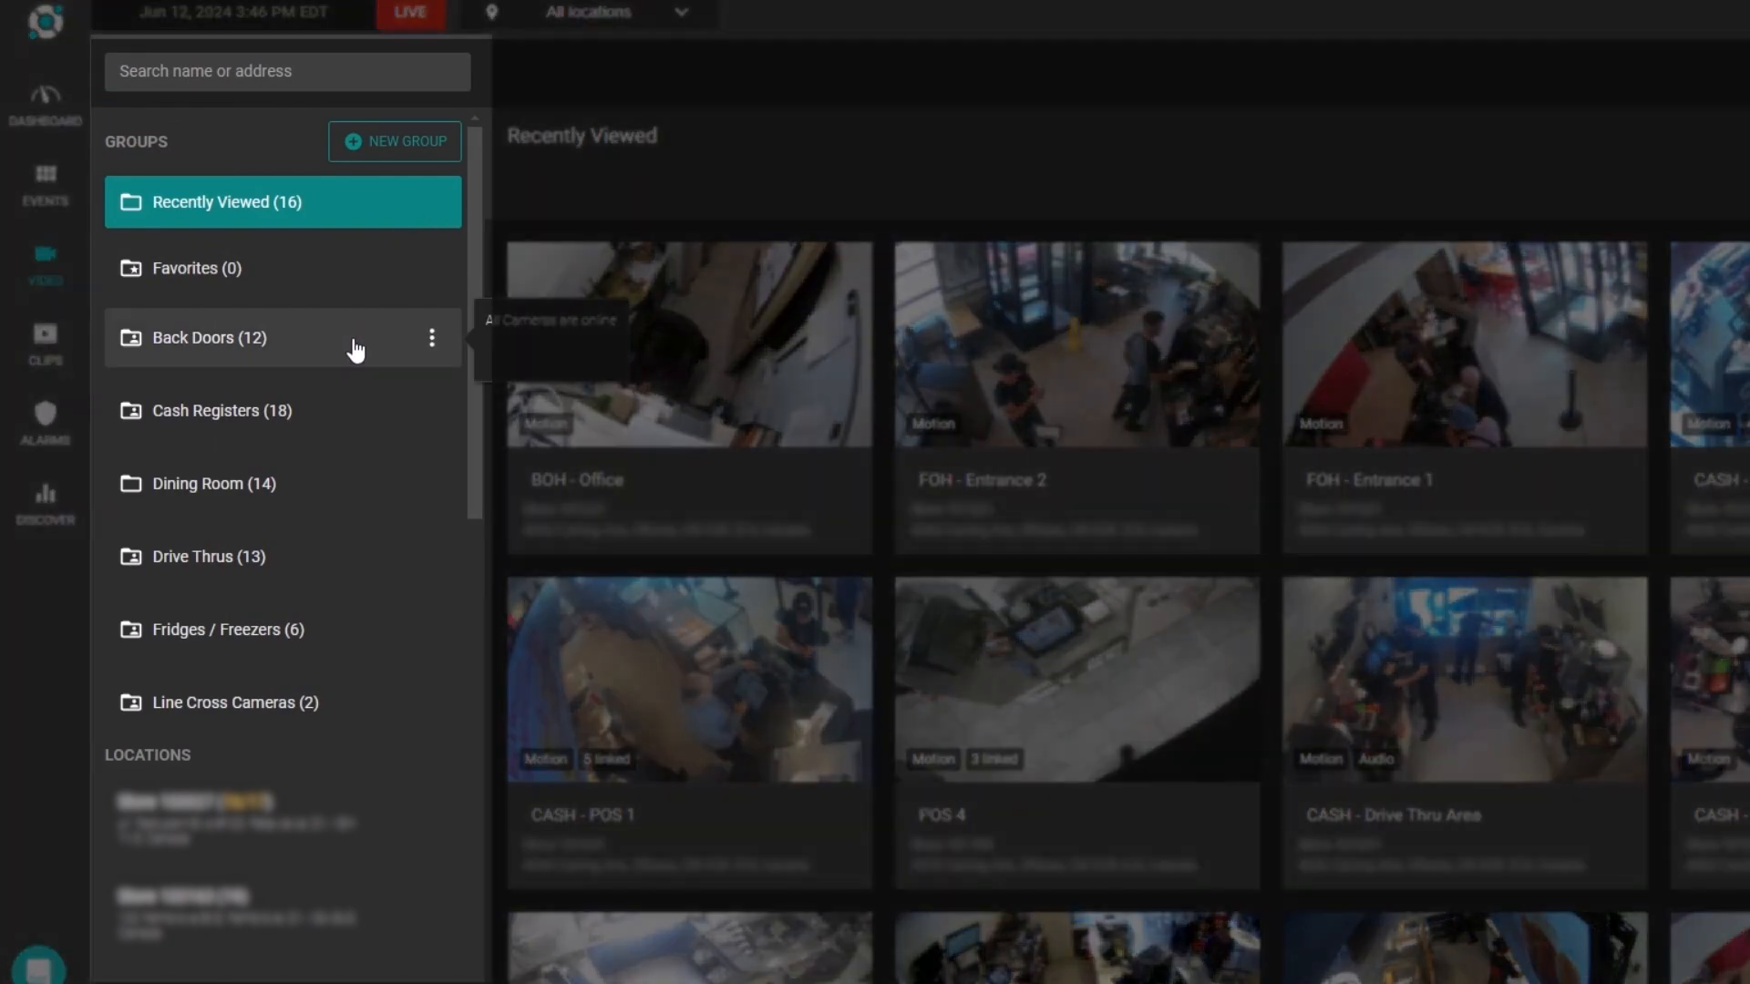
Open CASH - POS 1 footage from recently viewed cameras and pause it at 3:46:27 PM.
click(208, 337)
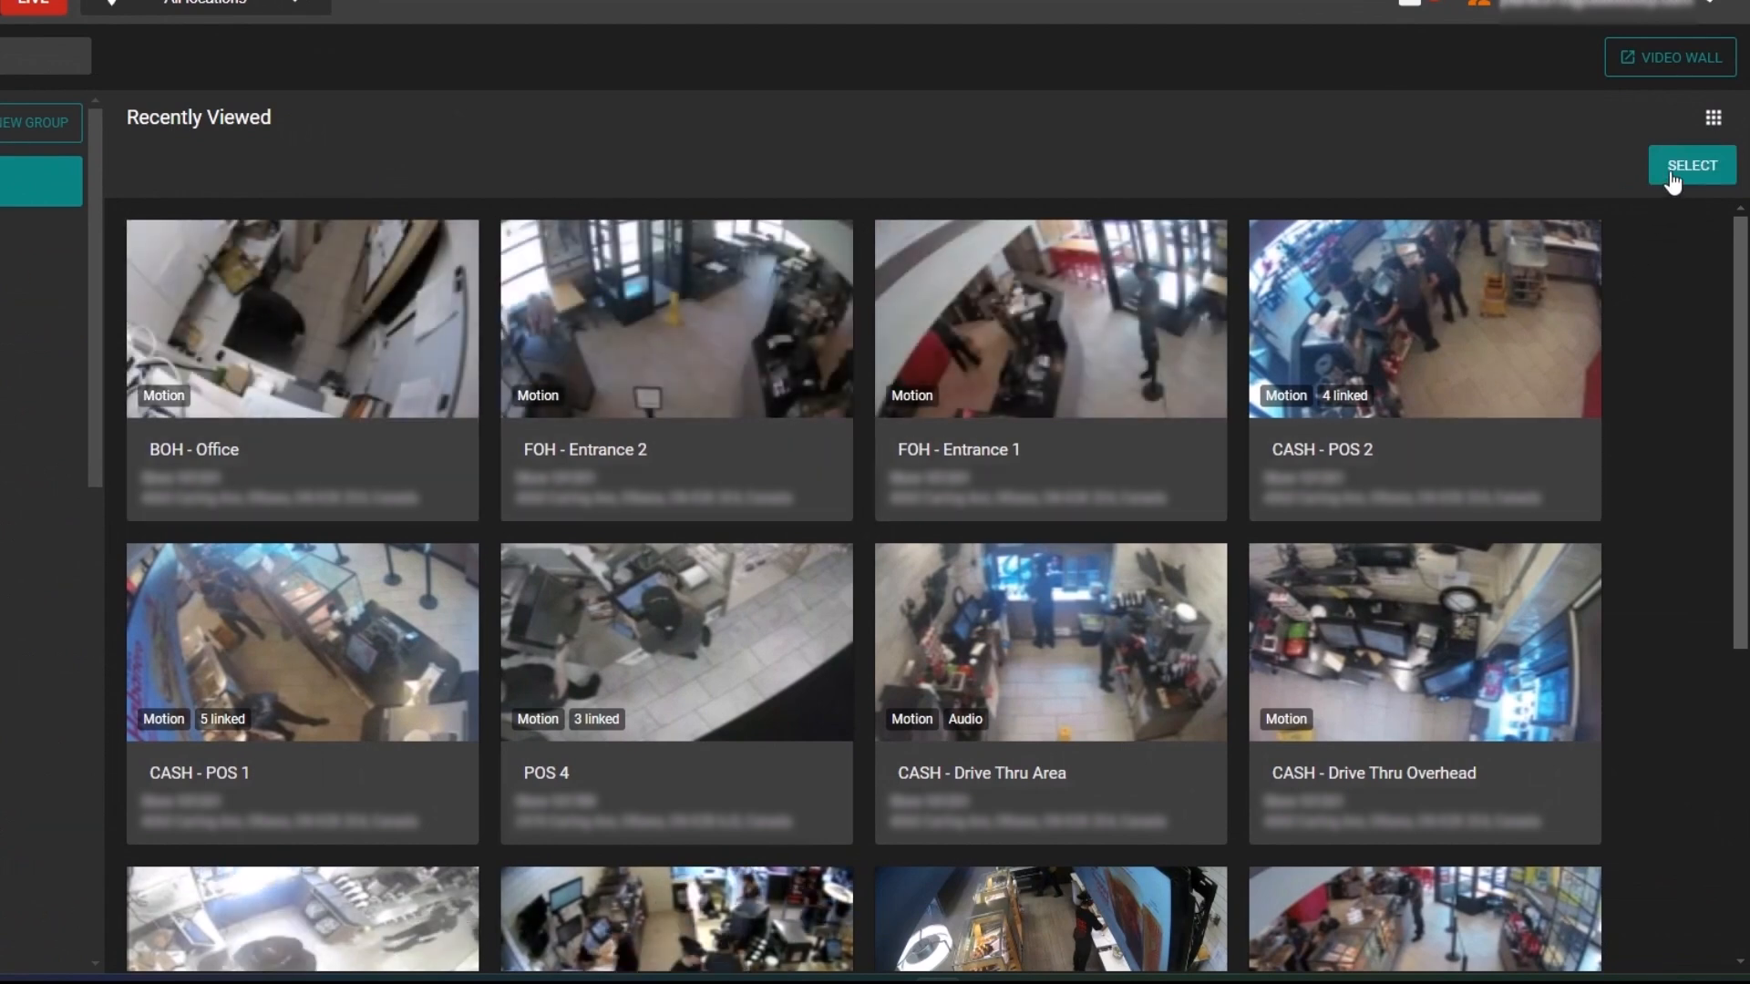
click(1690, 165)
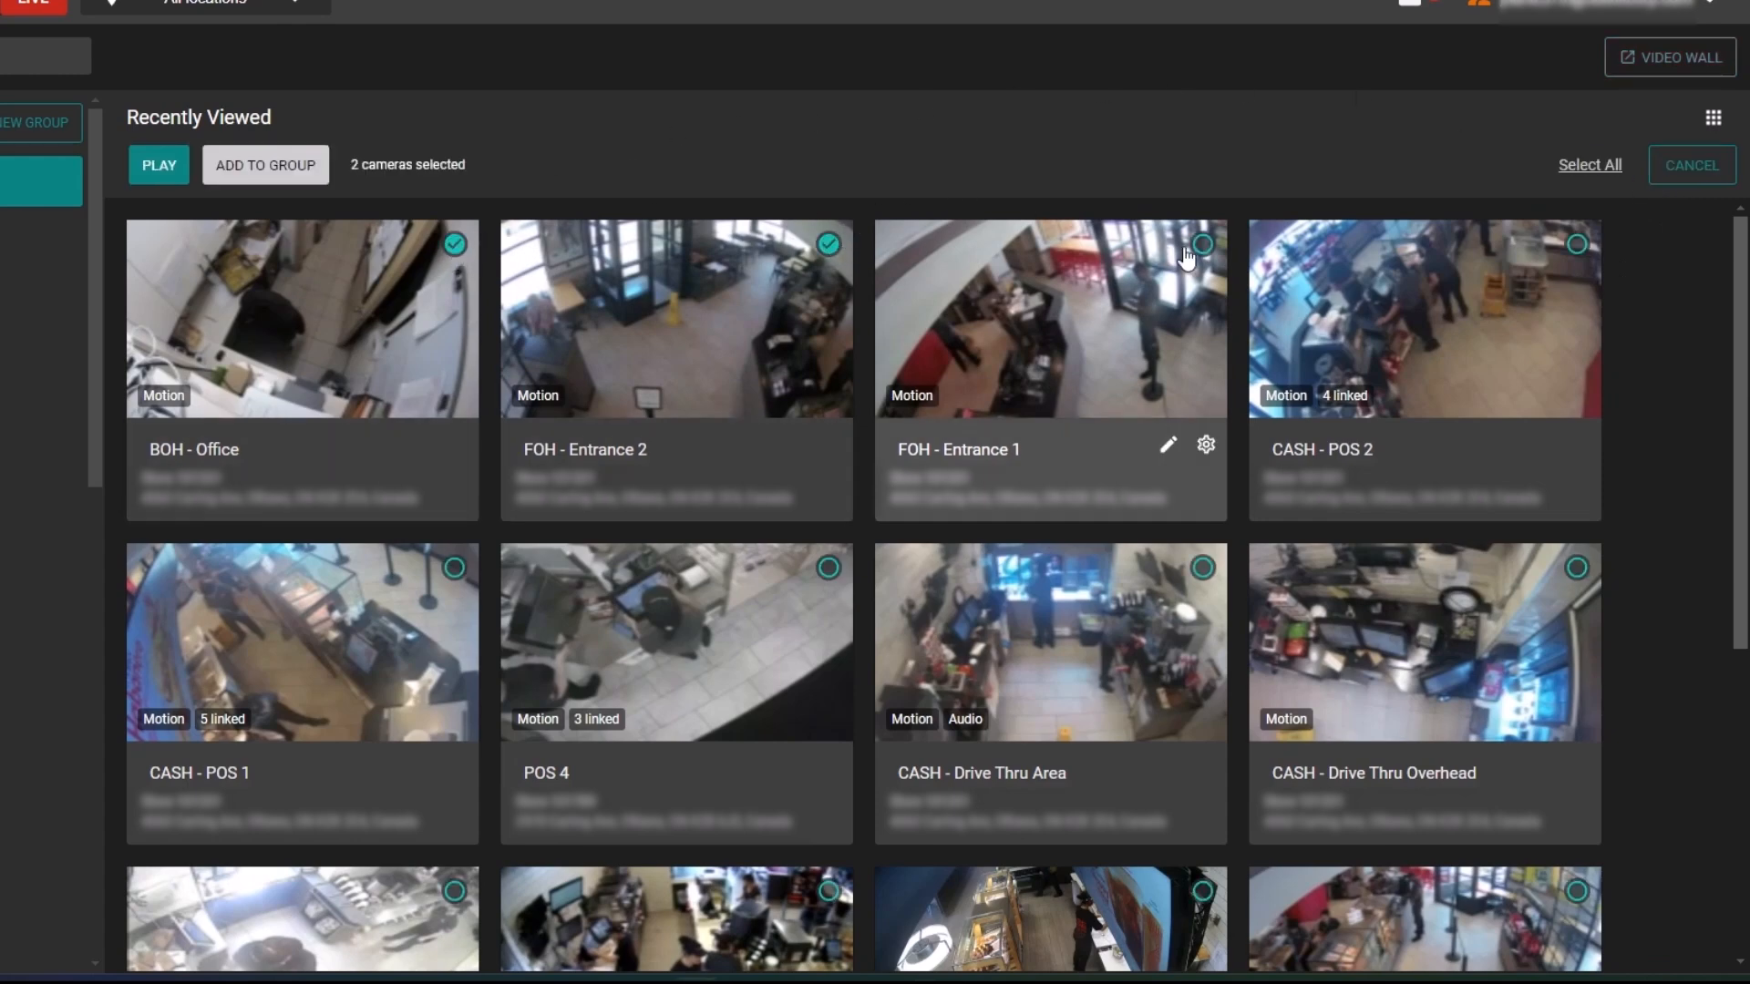
click(1200, 244)
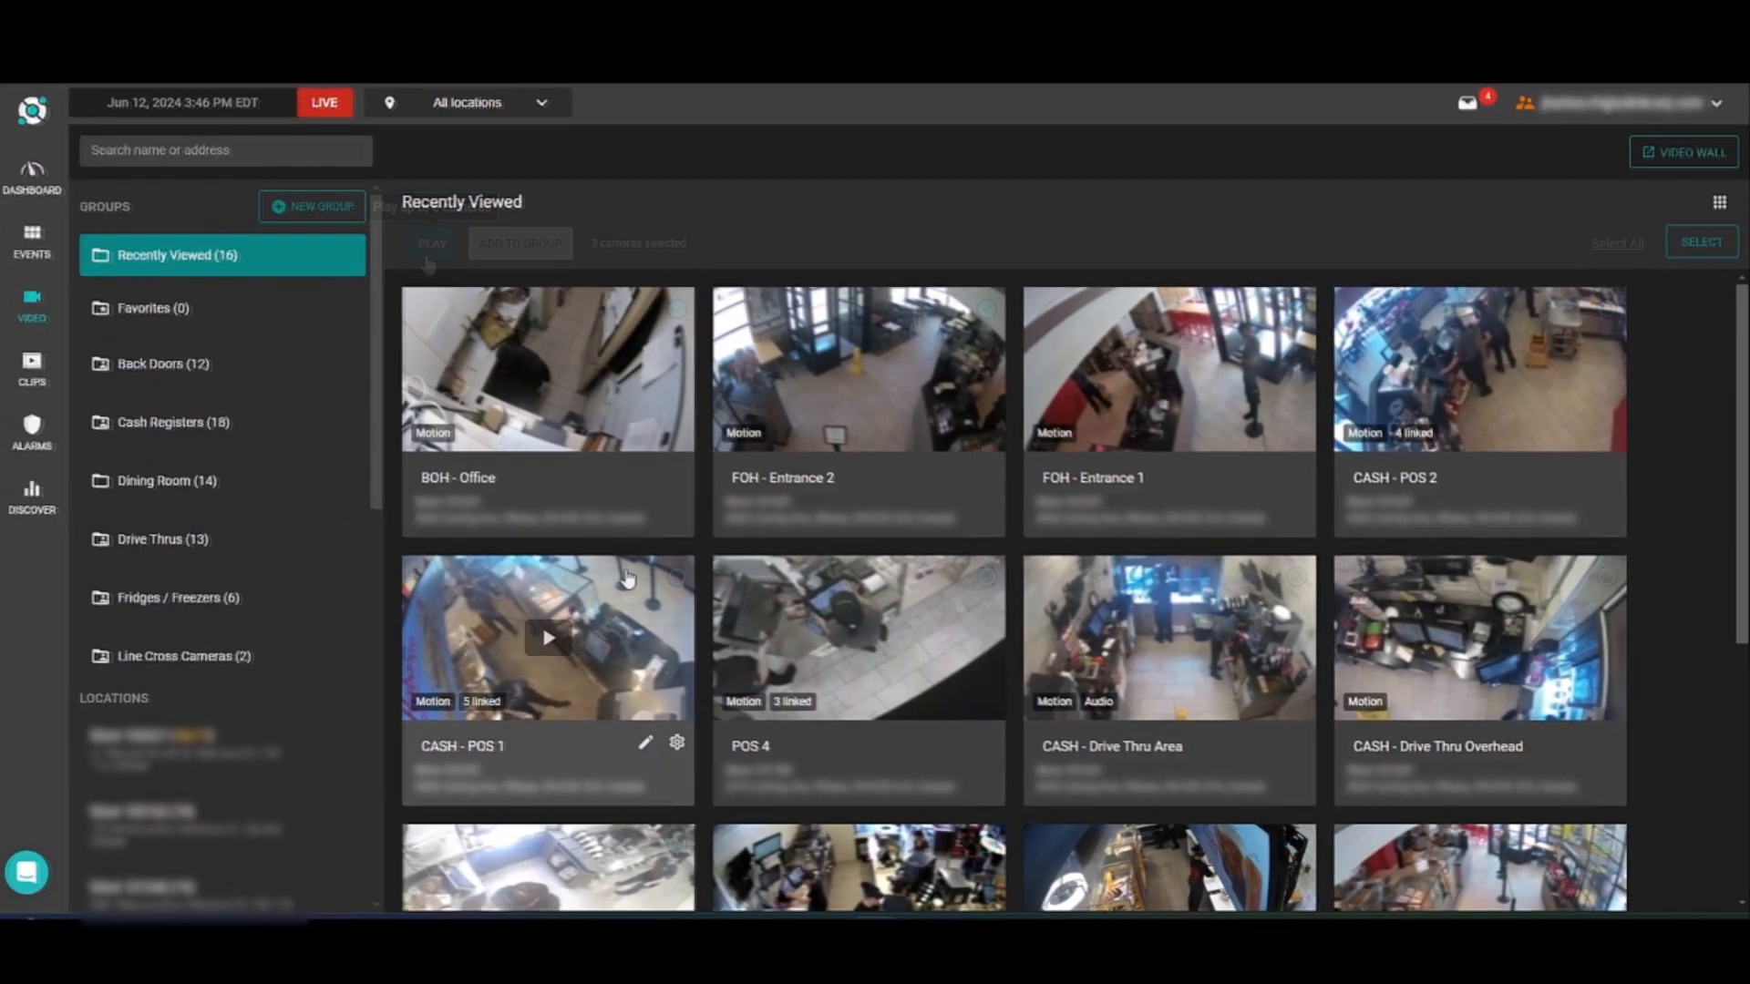
click(546, 637)
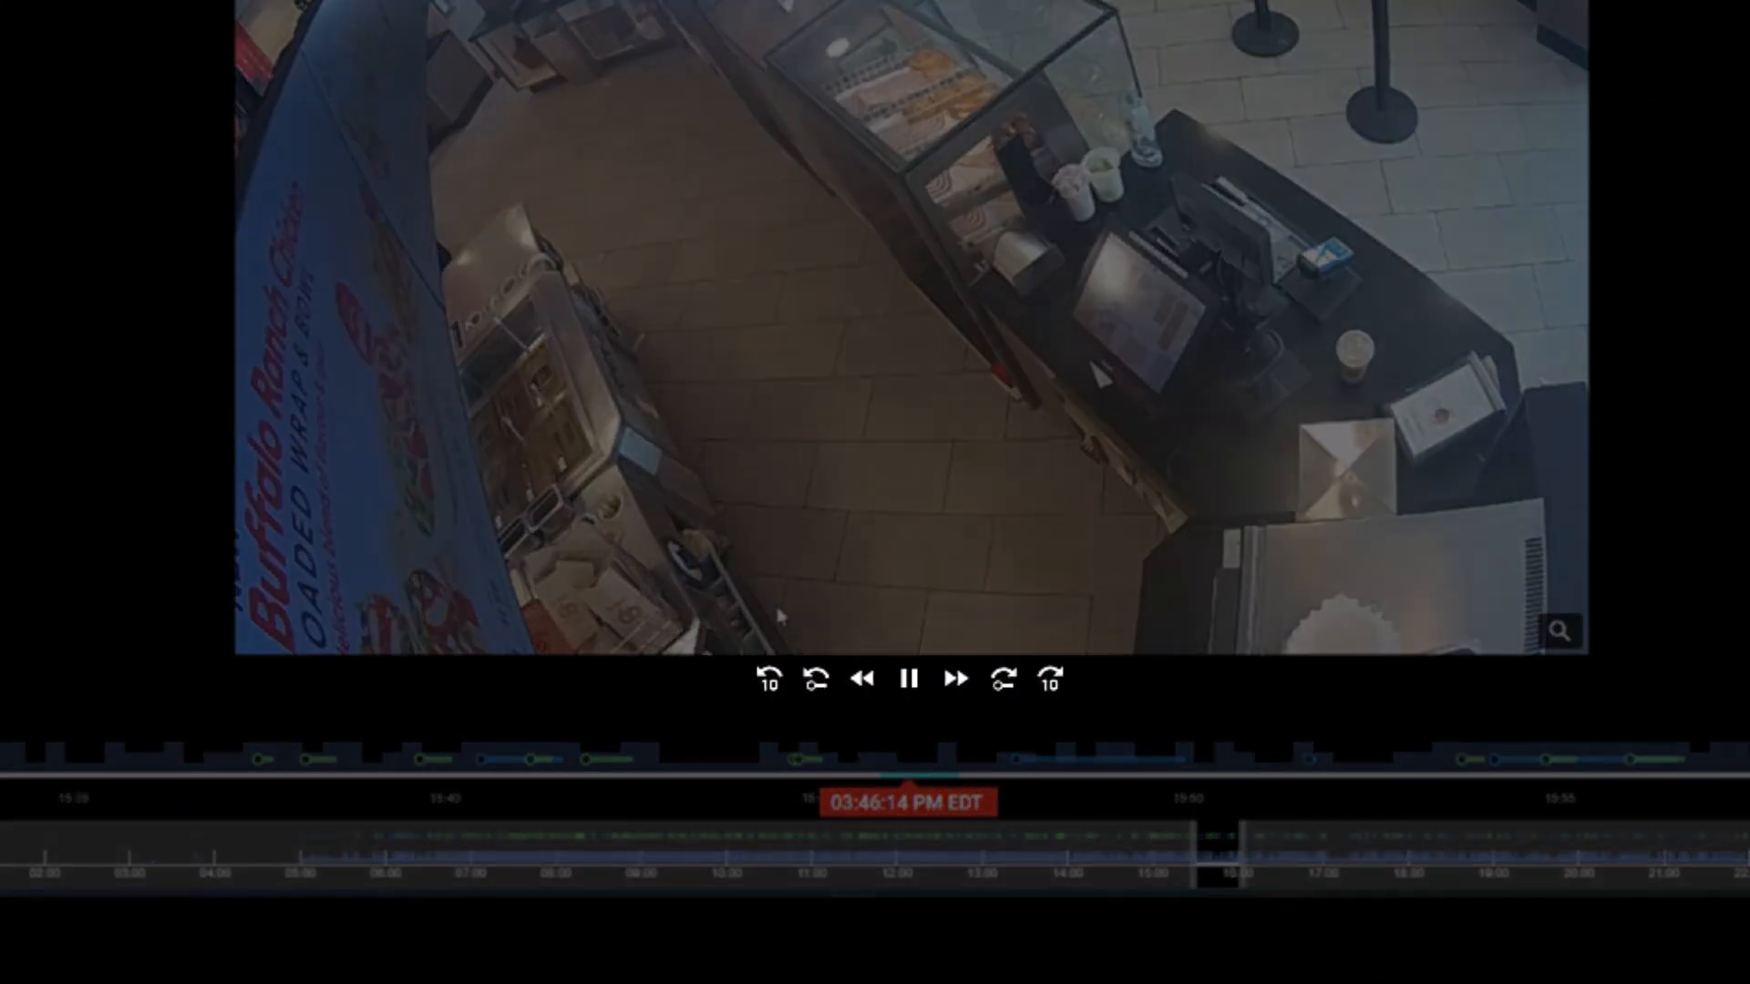
mouse_move(770, 678)
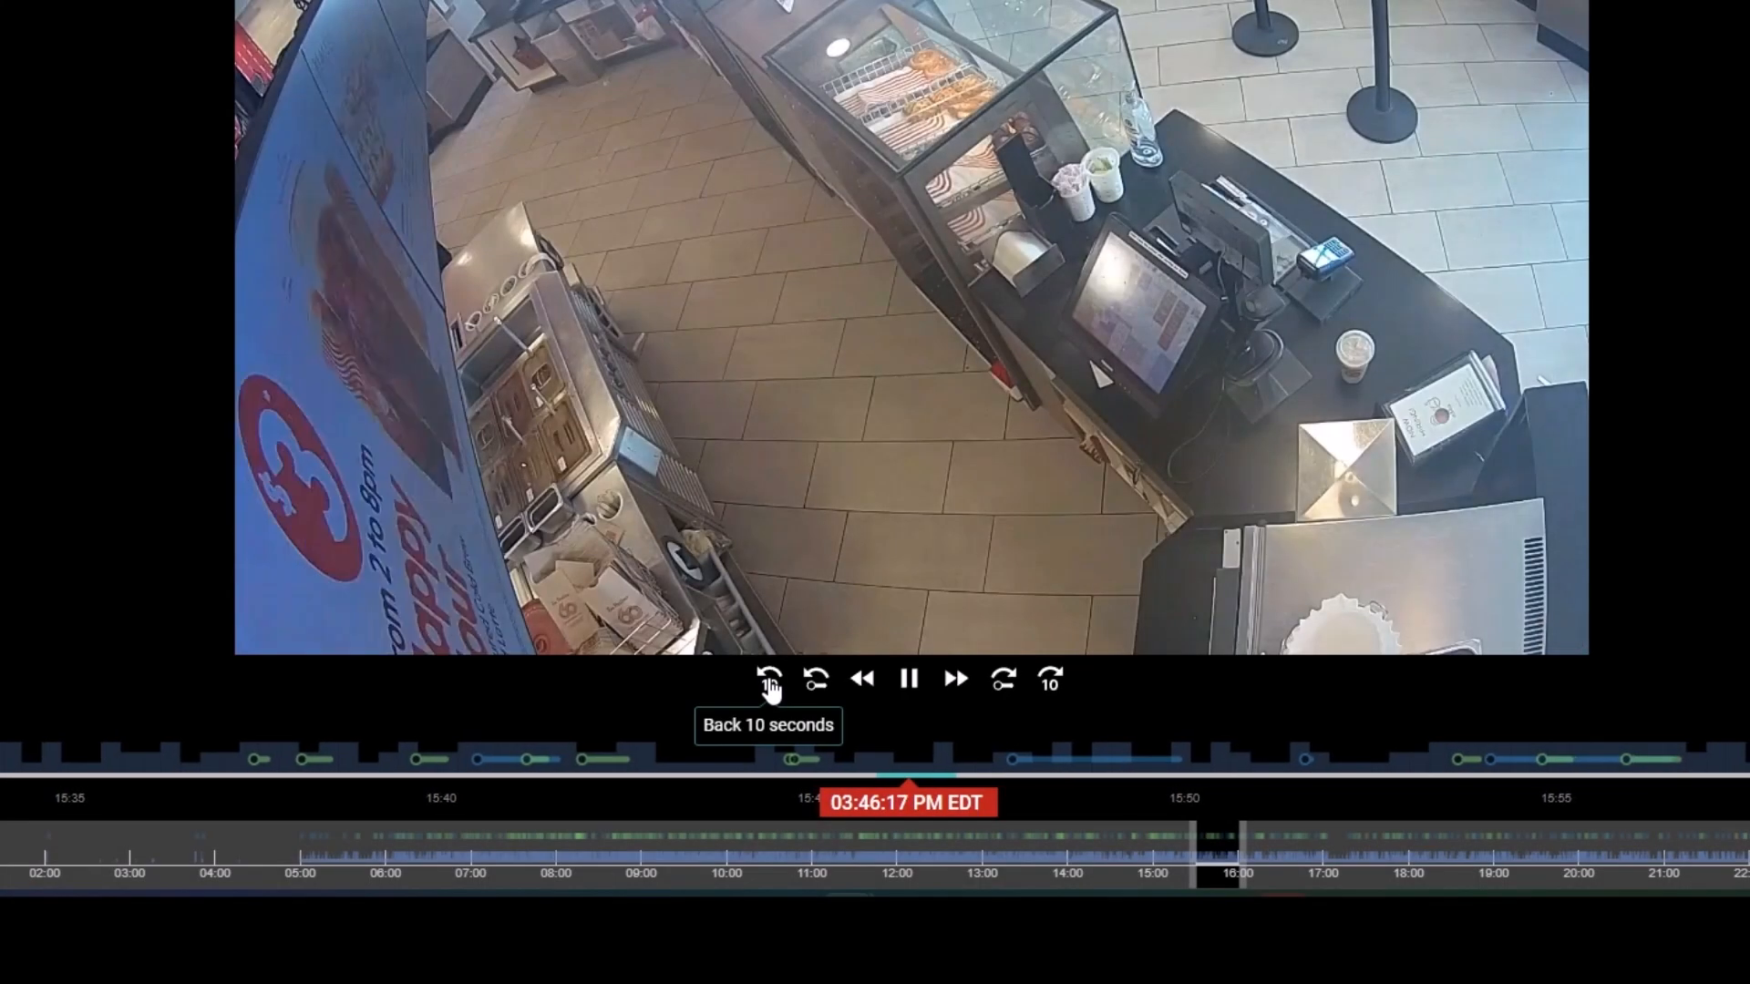
mouse_move(815, 678)
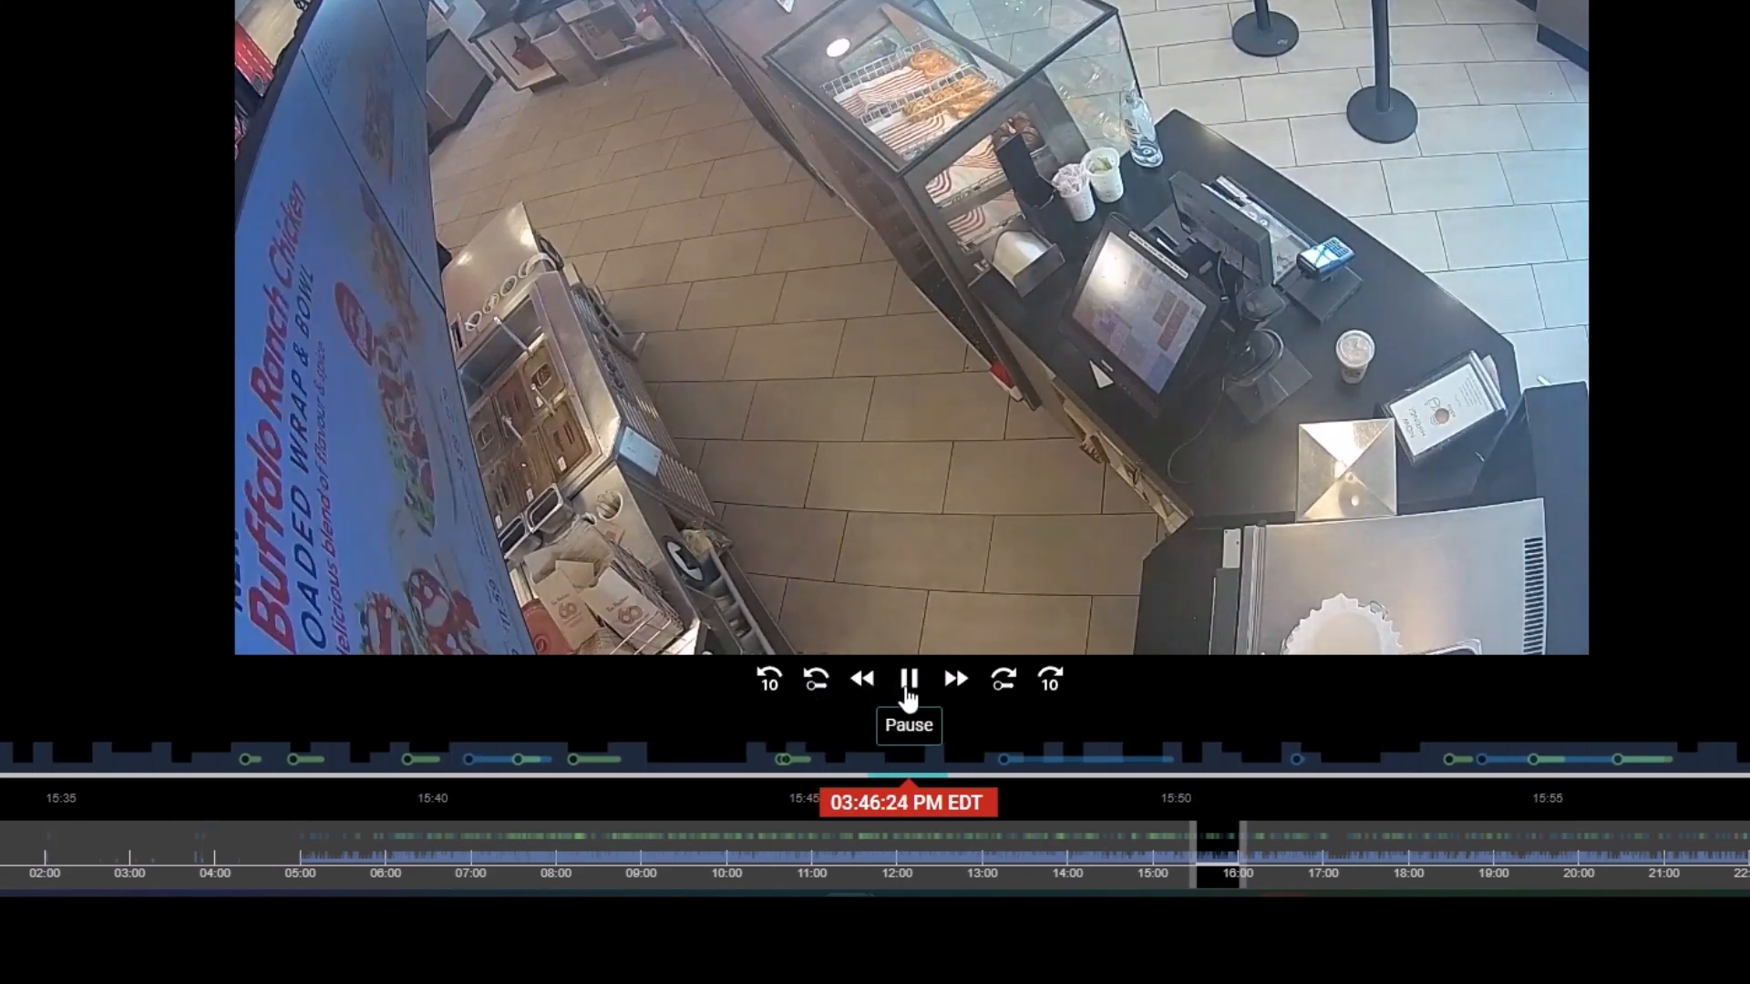
click(908, 678)
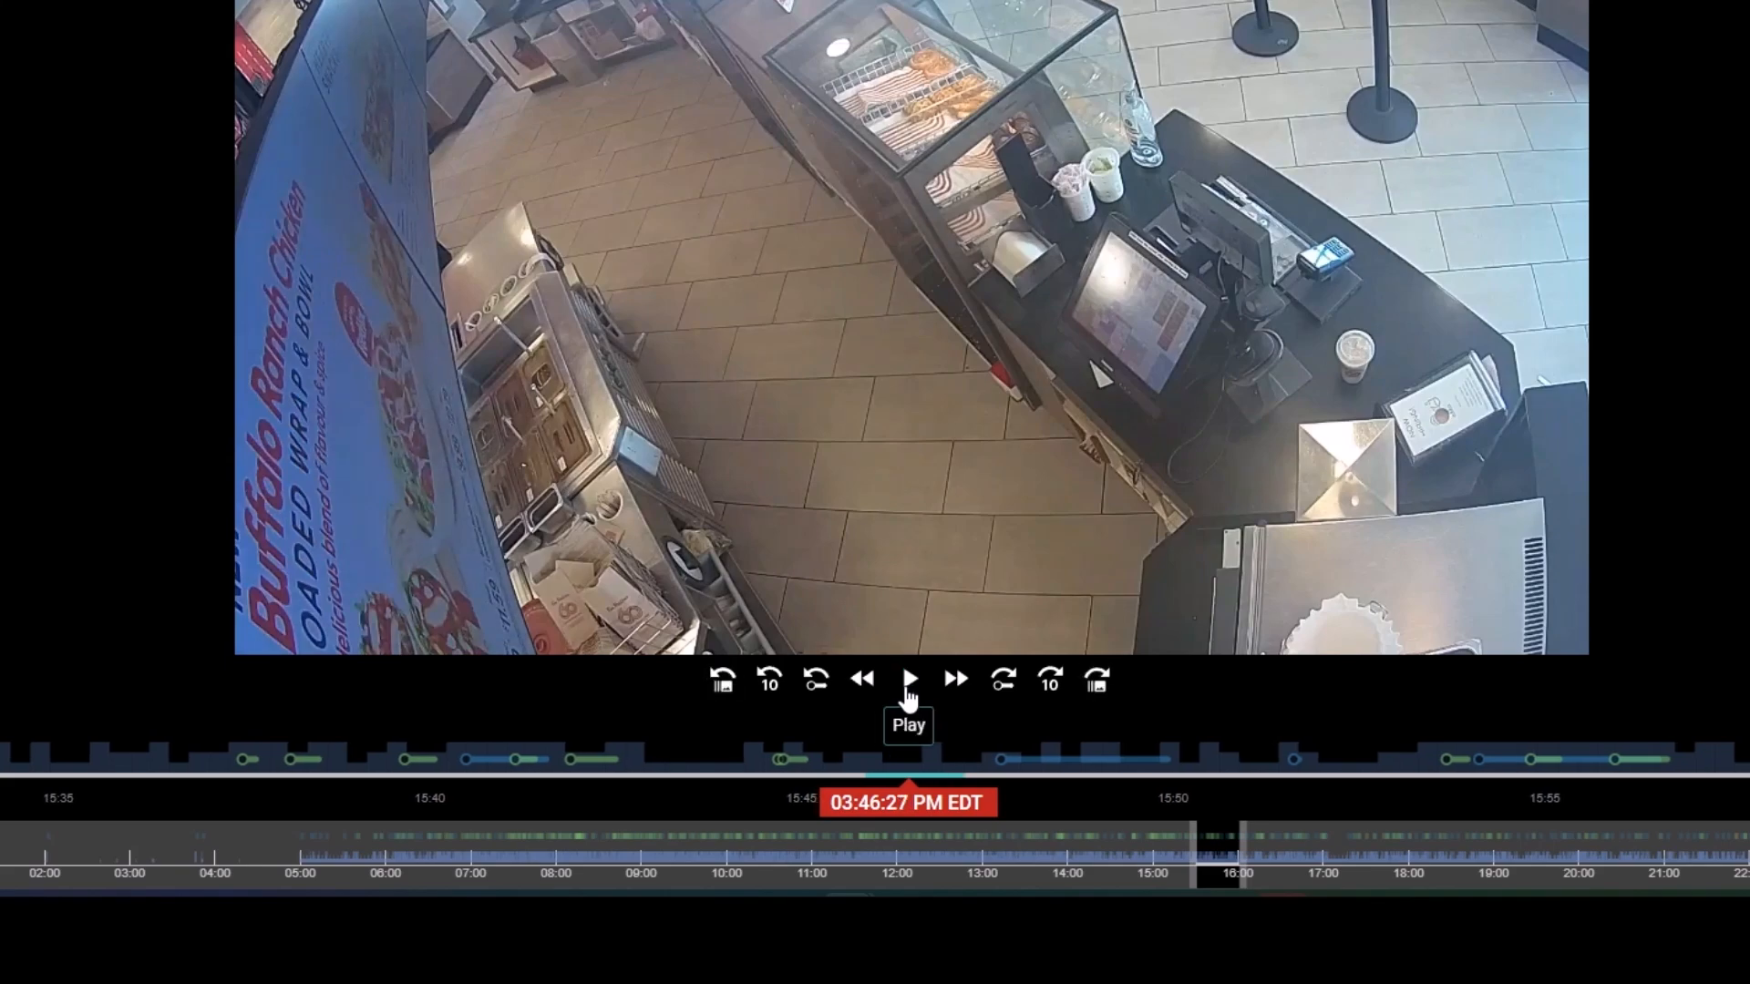
mouse_move(723, 681)
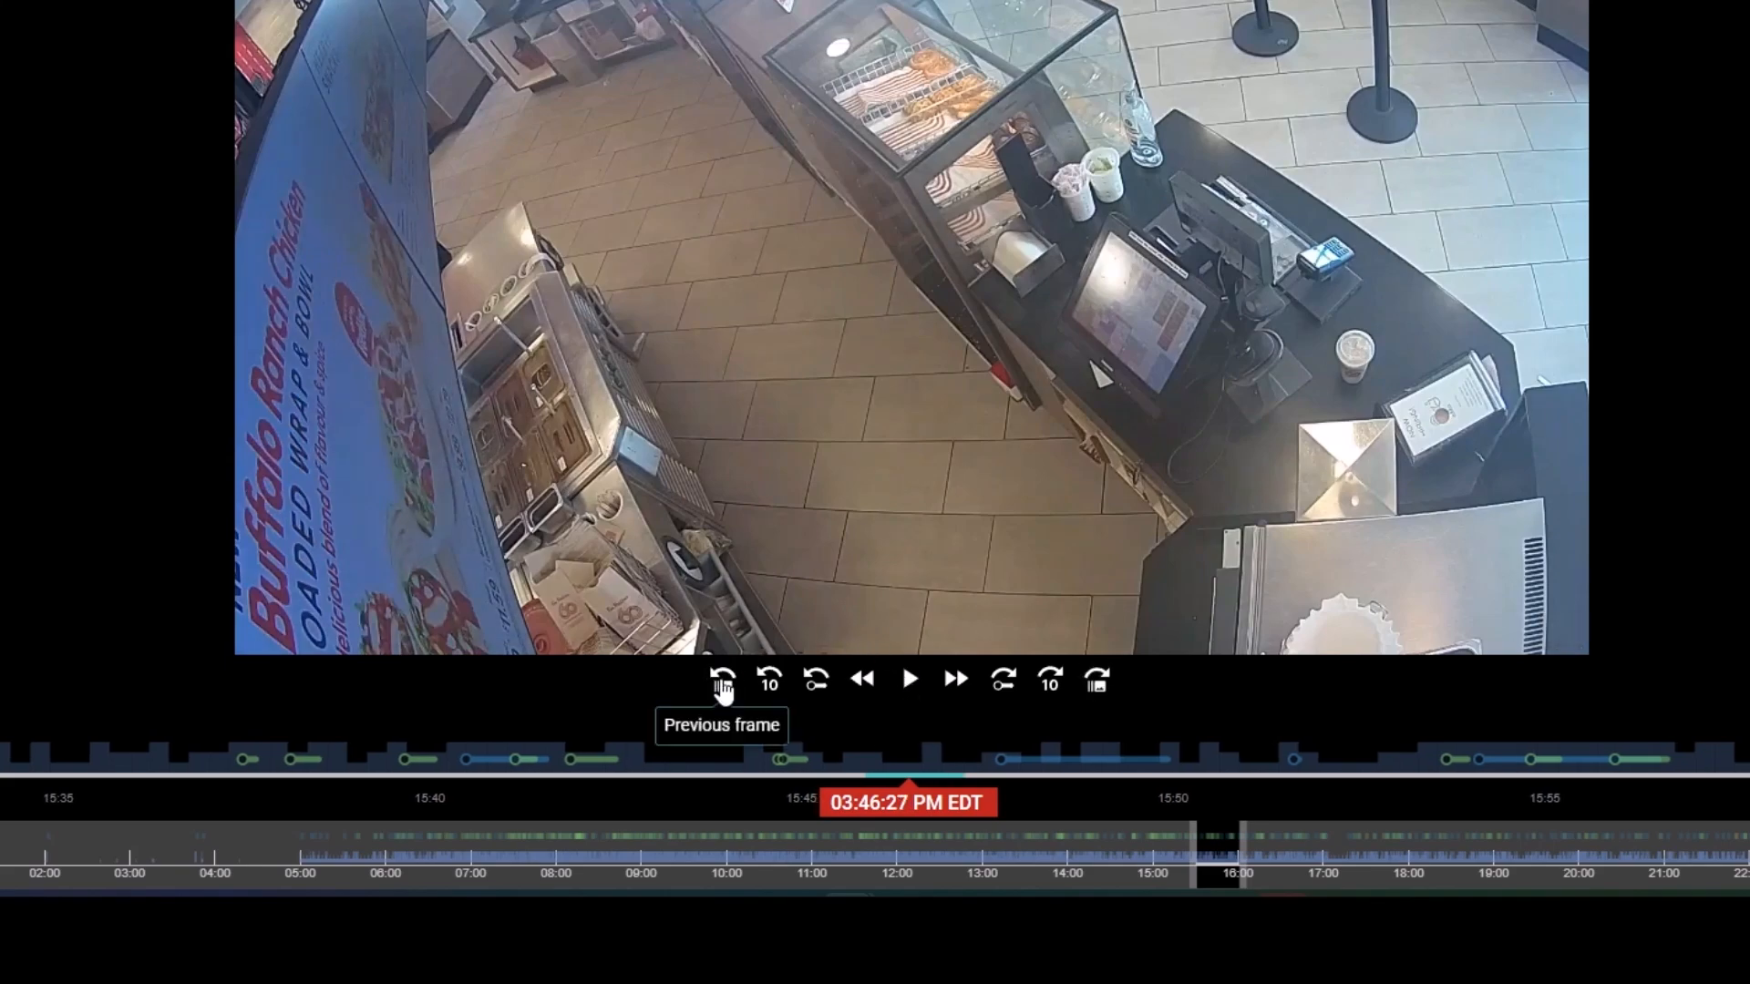